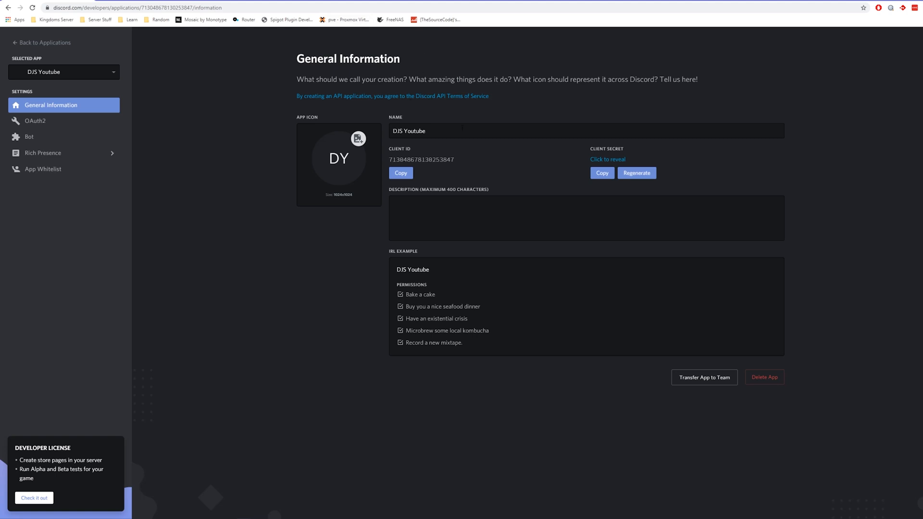
# Leave the Developer Portal page and return to the project's .eslintrc.json in VS Code.
pyautogui.doubleClick(409, 130)
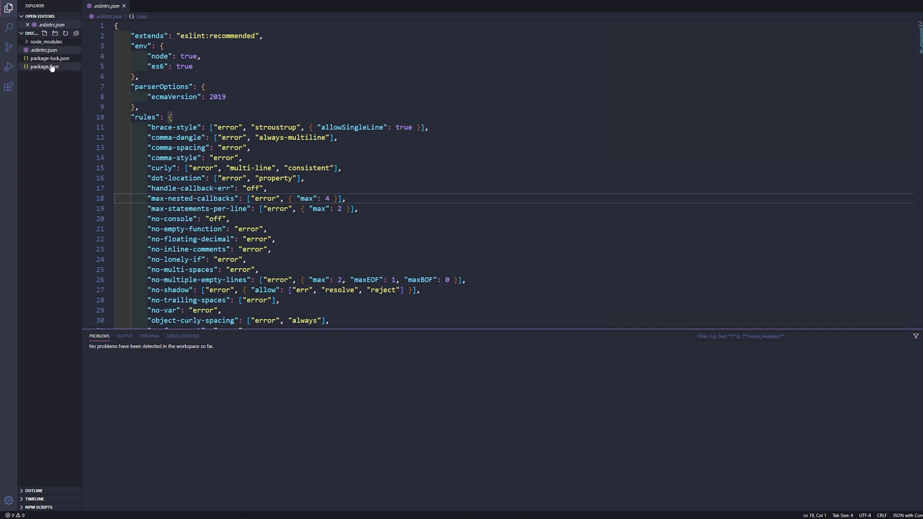
# Create an empty index.js in discordjs-tutorial matching package.json's main entry.
pyautogui.click(45, 66)
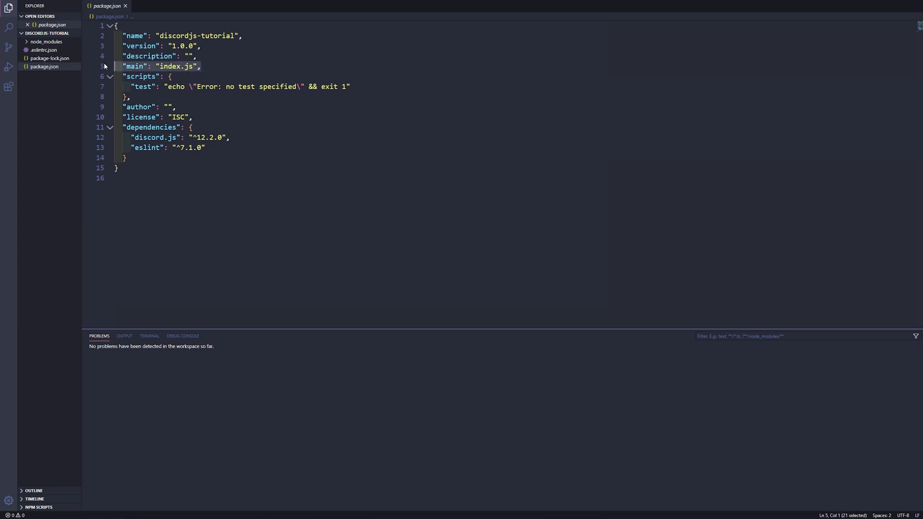
pyautogui.moveTo(135, 66)
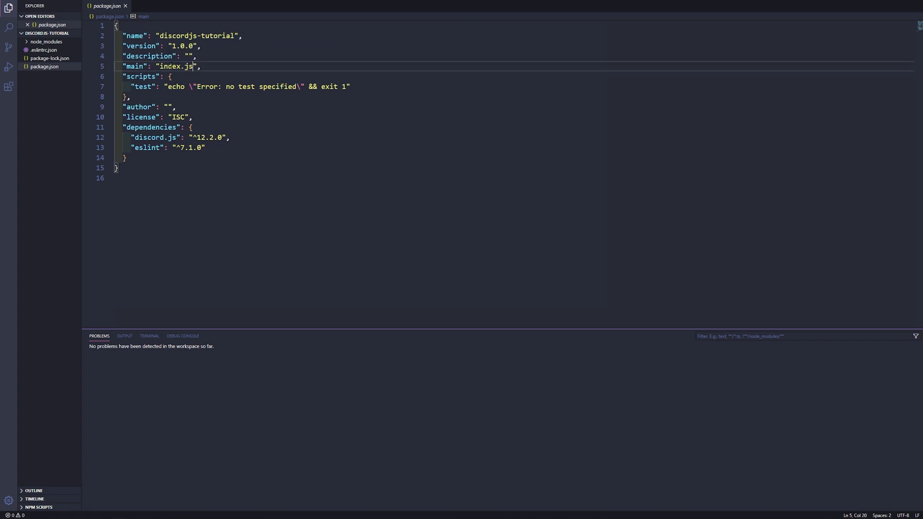
pyautogui.doubleClick(175, 66)
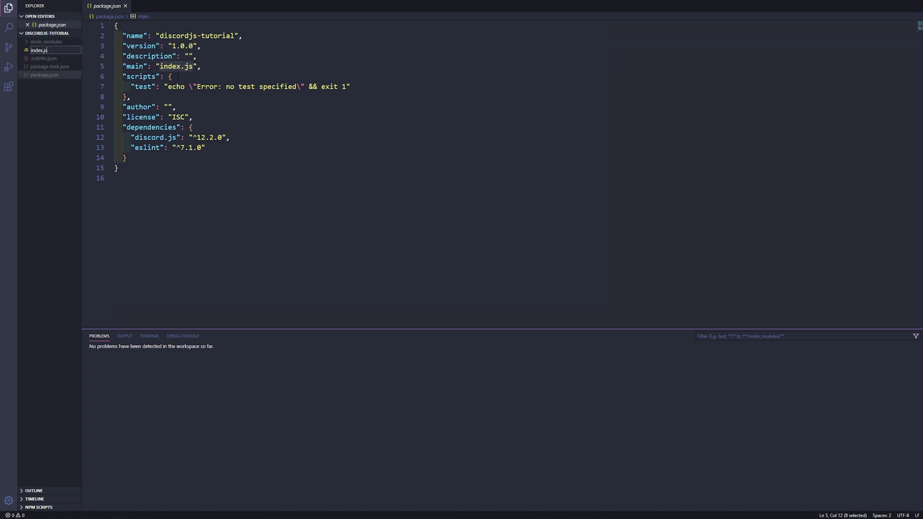
pyautogui.press('Enter')
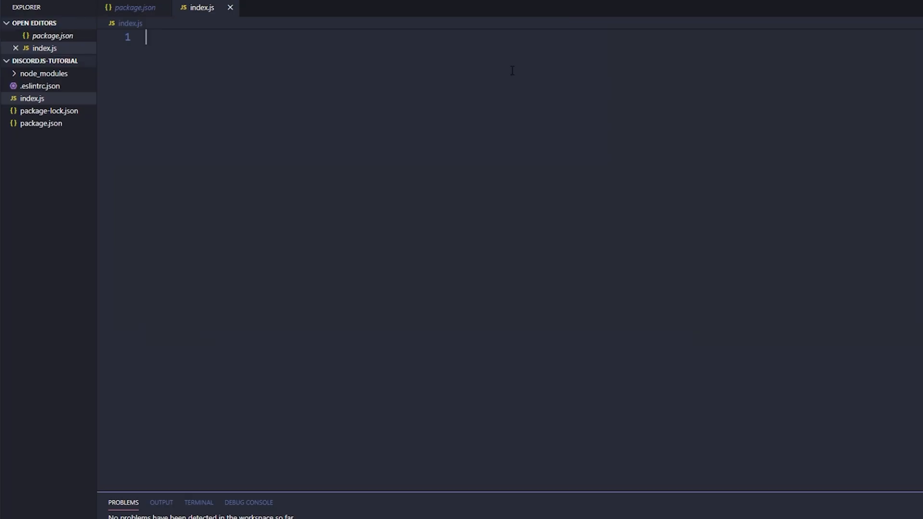
# Add line 1: const Discord = require("discord.js"); with double-quoted module name.
pyautogui.write('const')
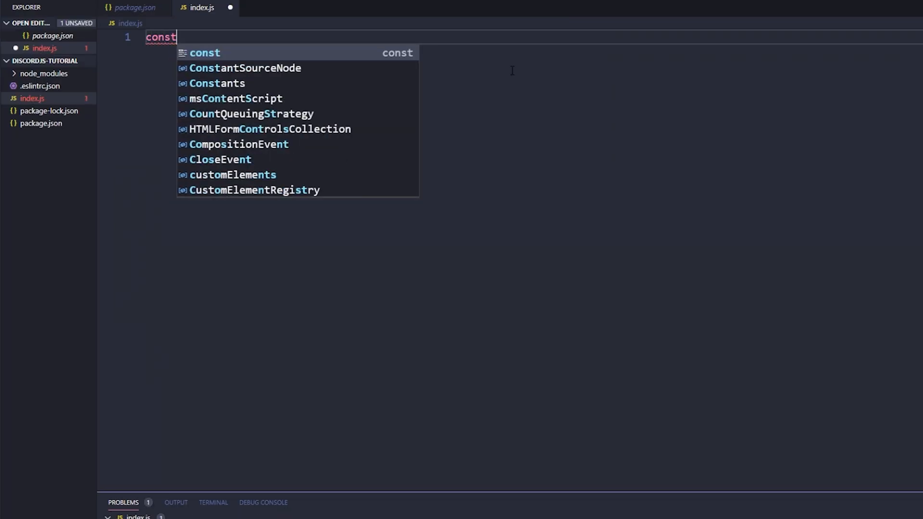
pyautogui.write('Discord = re')
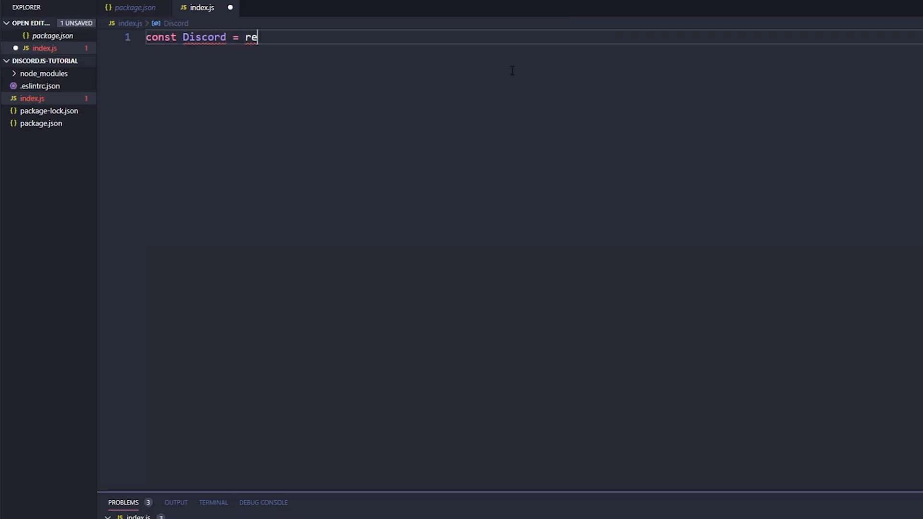
pyautogui.write('quire')
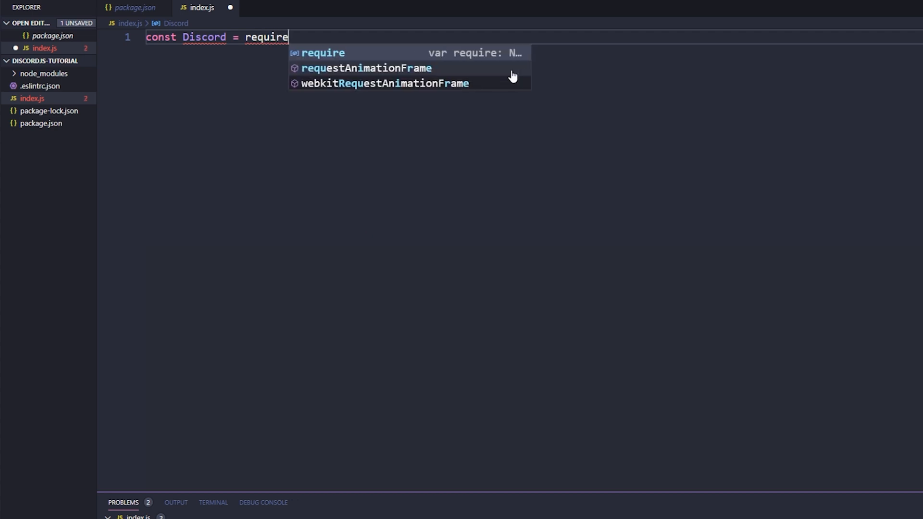
pyautogui.write("('')")
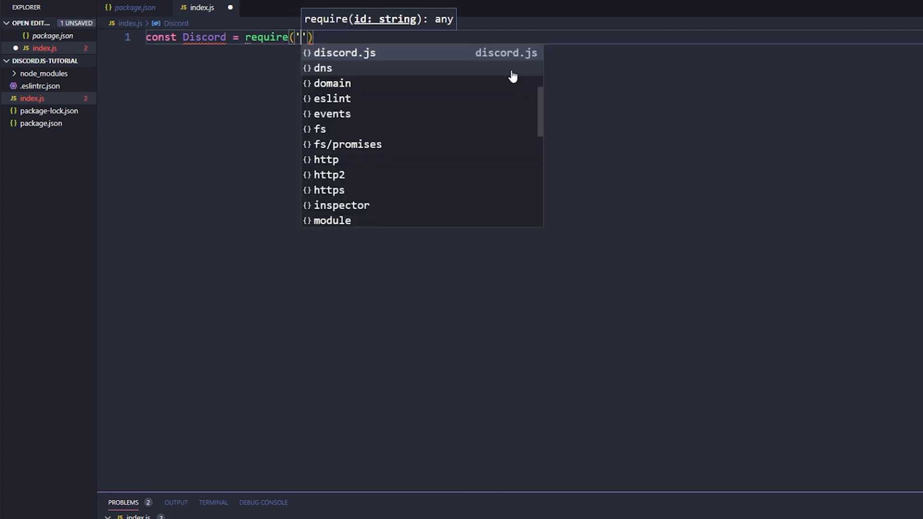
pyautogui.write('discord.js')
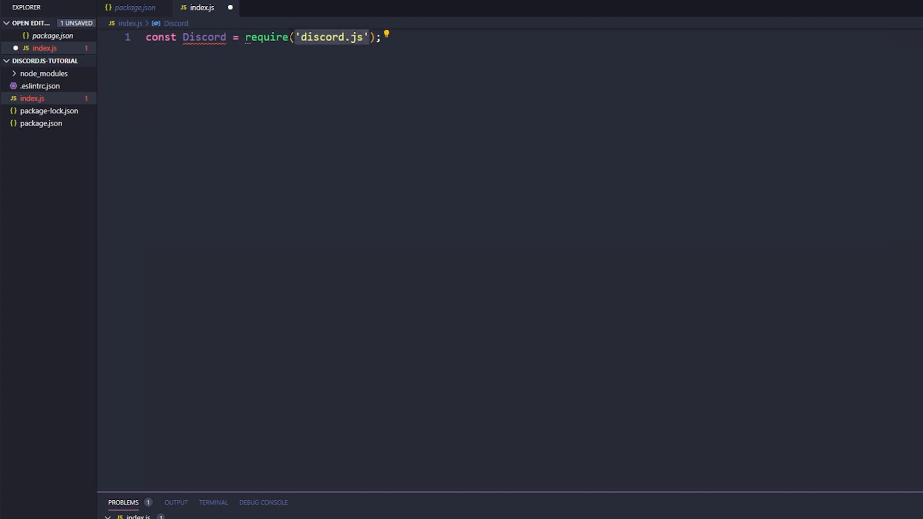
pyautogui.write('"')
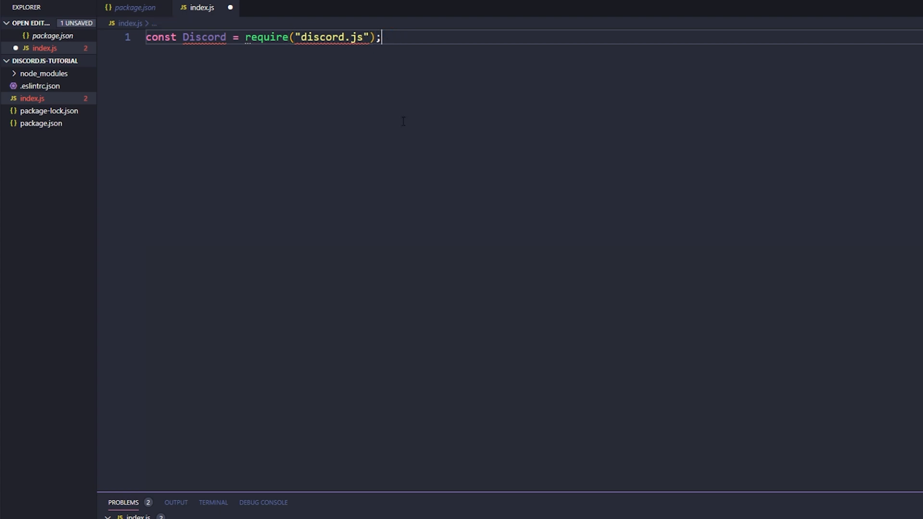
pyautogui.moveTo(330, 38)
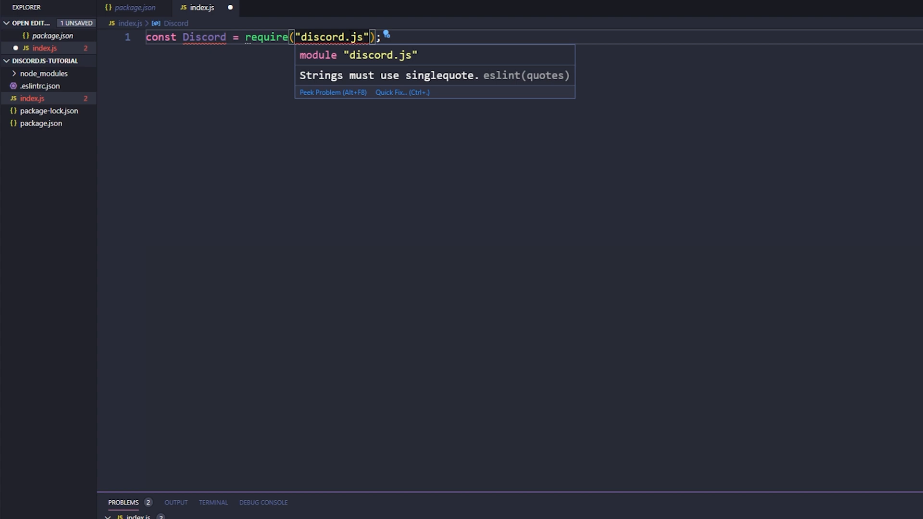
# Review the quotes rule in .eslintrc.json and return to index.js for single-quote fix.
pyautogui.click(40, 85)
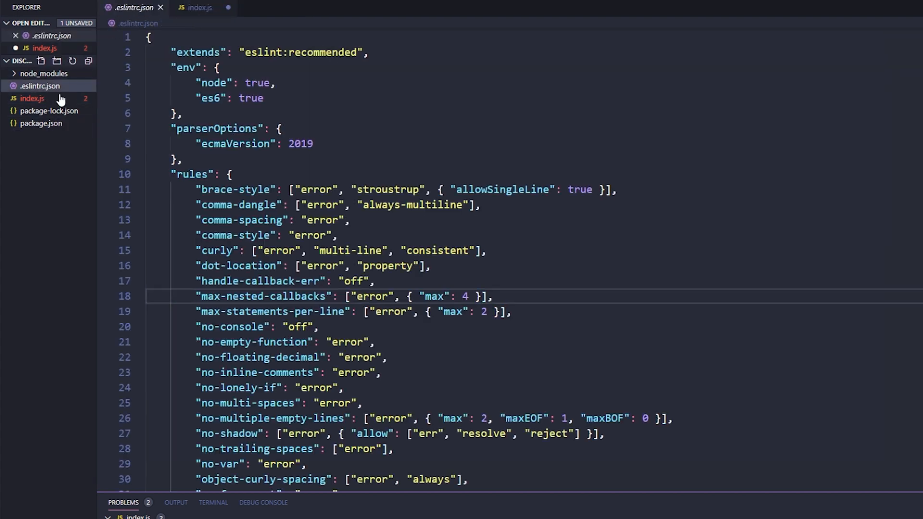
pyautogui.scroll(-3)
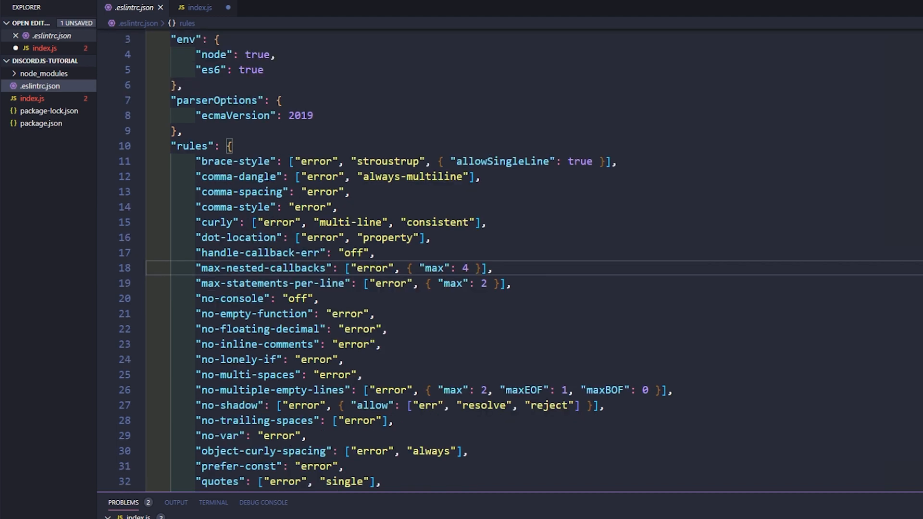
pyautogui.moveTo(266, 252)
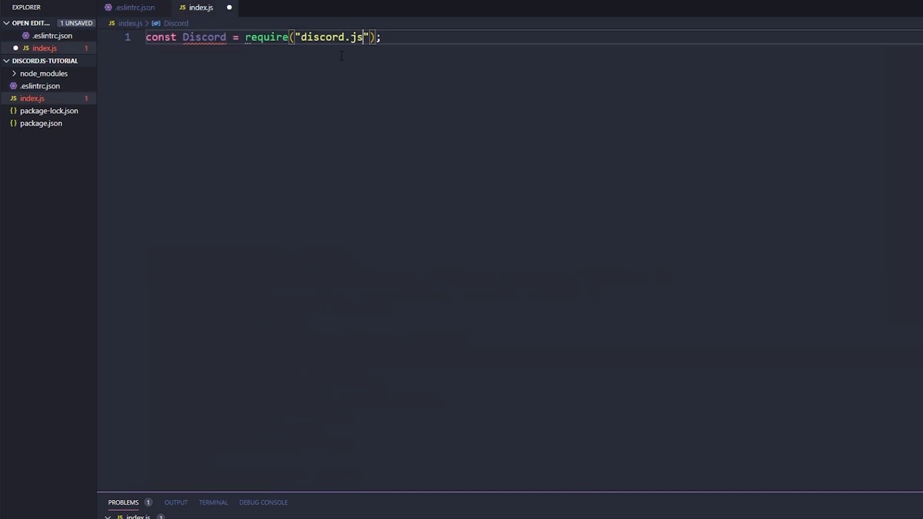
pyautogui.click(135, 7)
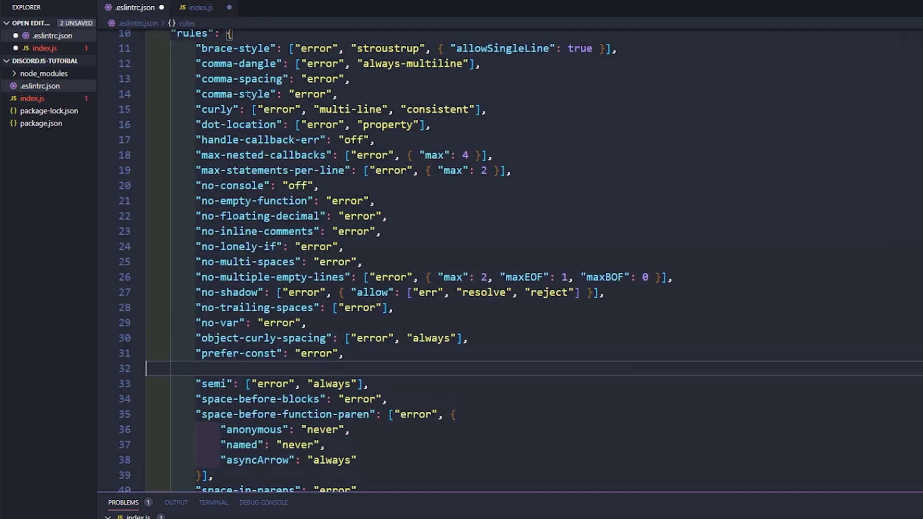
pyautogui.click(200, 7)
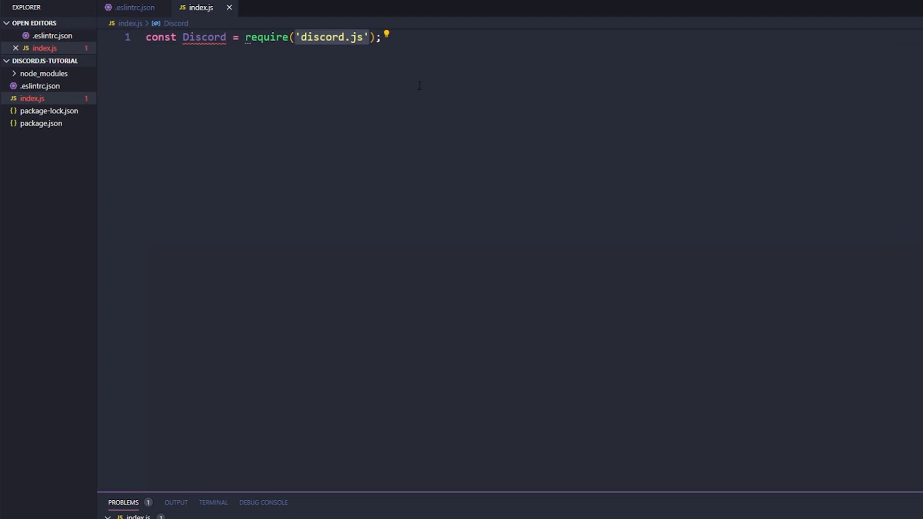
# Declare const client = new Discord.Client below the import.
pyautogui.write('c')
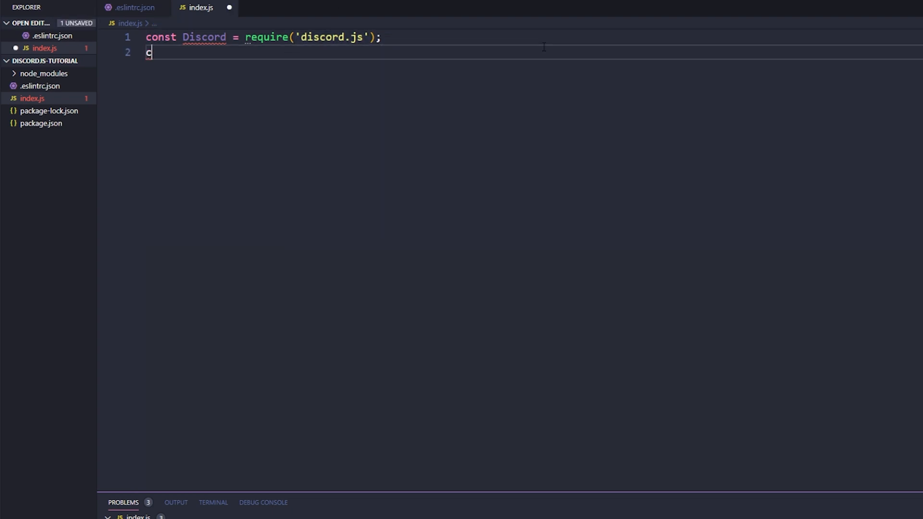
pyautogui.write('onst')
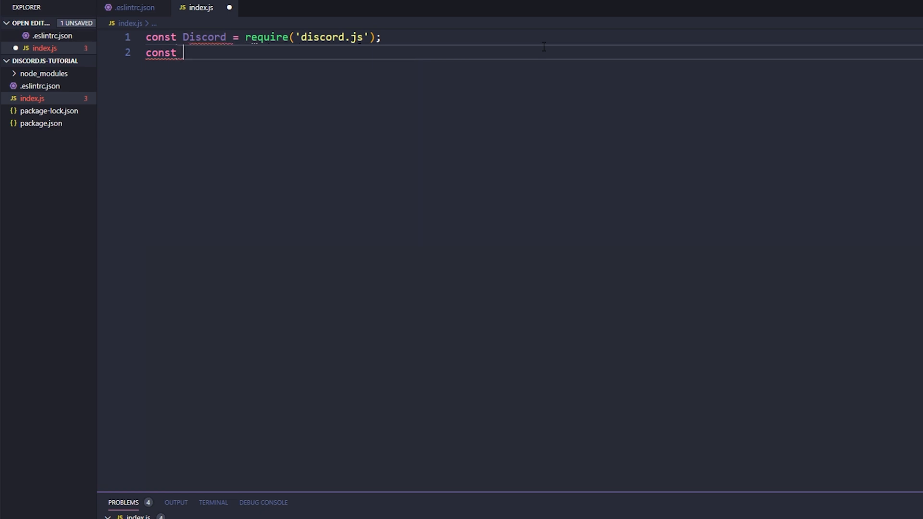
pyautogui.write('cliennt =')
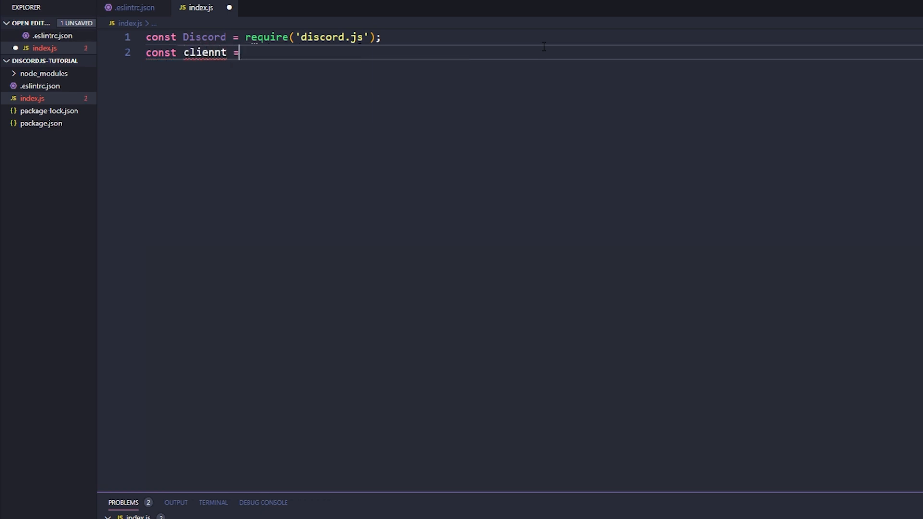
pyautogui.write('new Discord')
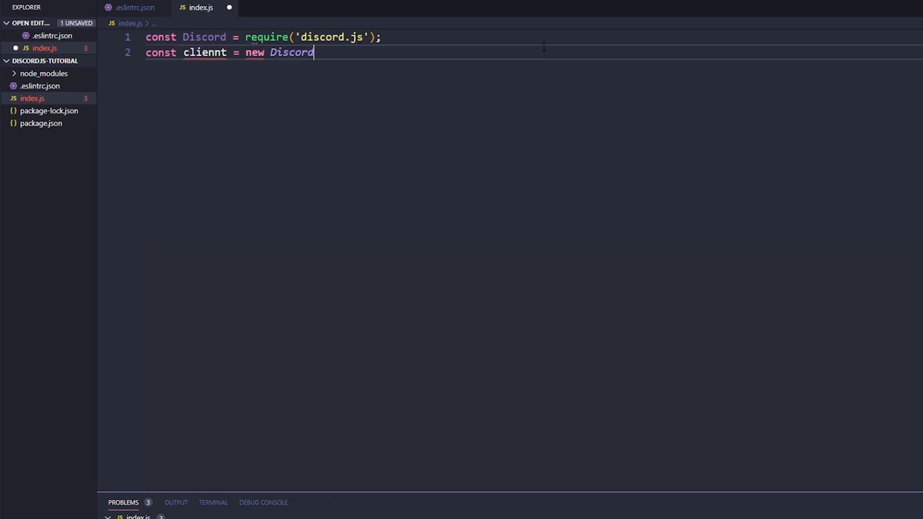
pyautogui.write('.Client();')
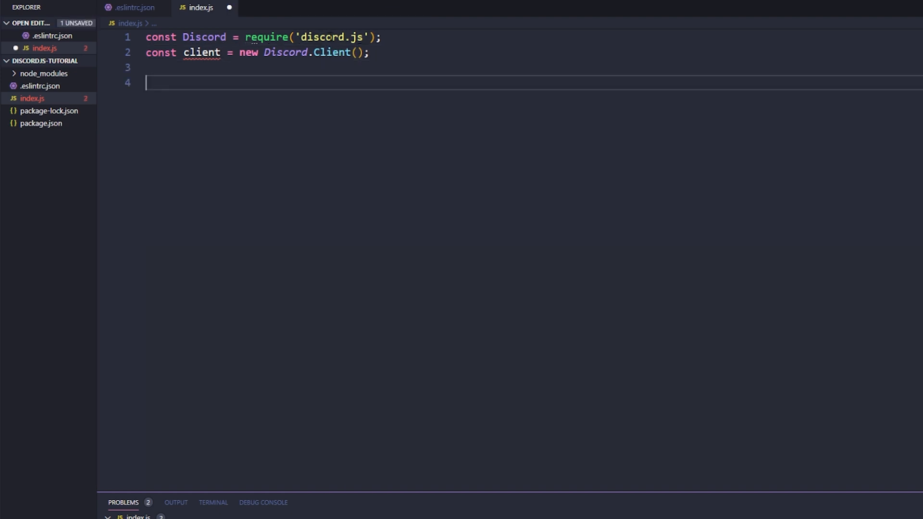
# Add client.once('ready') handler whose callback runs console.log('Ready!').
pyautogui.write('client.onc')
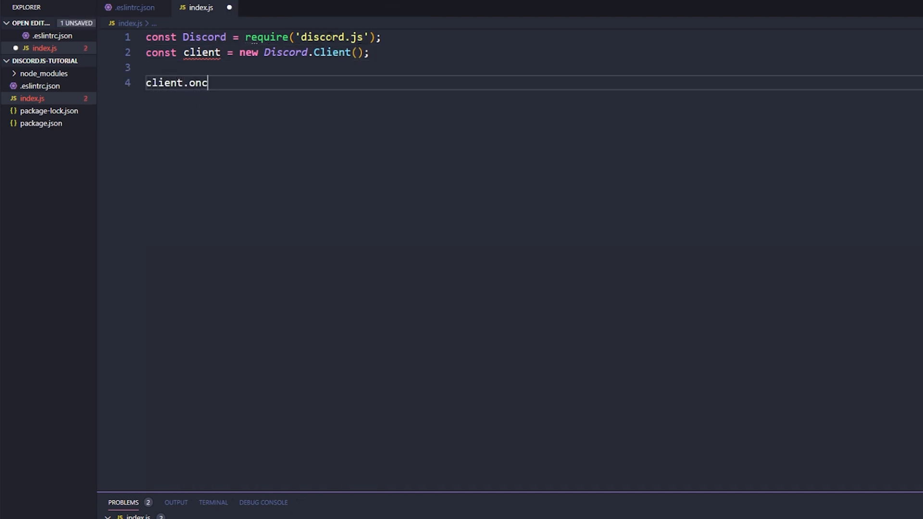
pyautogui.write('e')
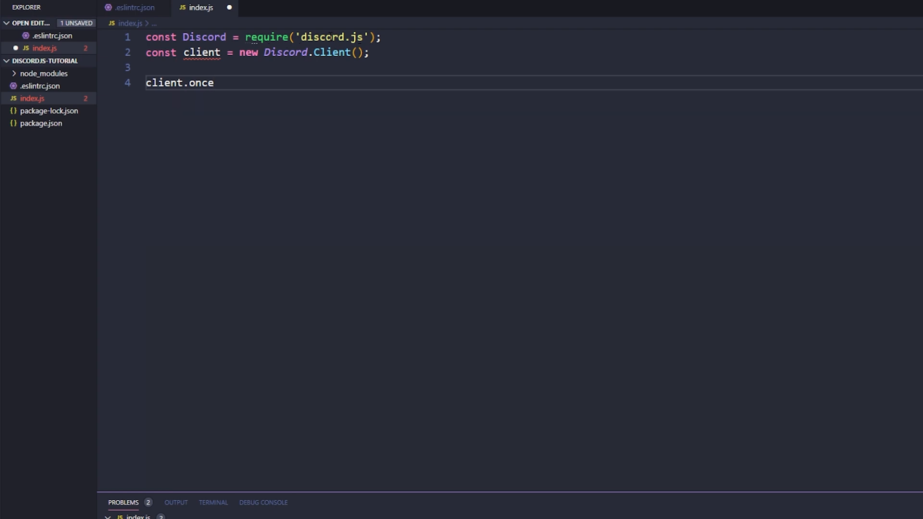
pyautogui.write('()')
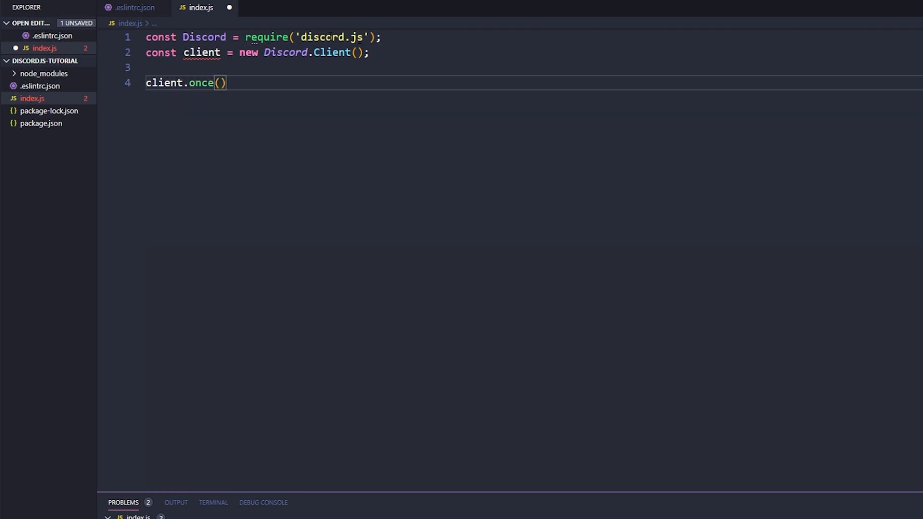
pyautogui.write(';')
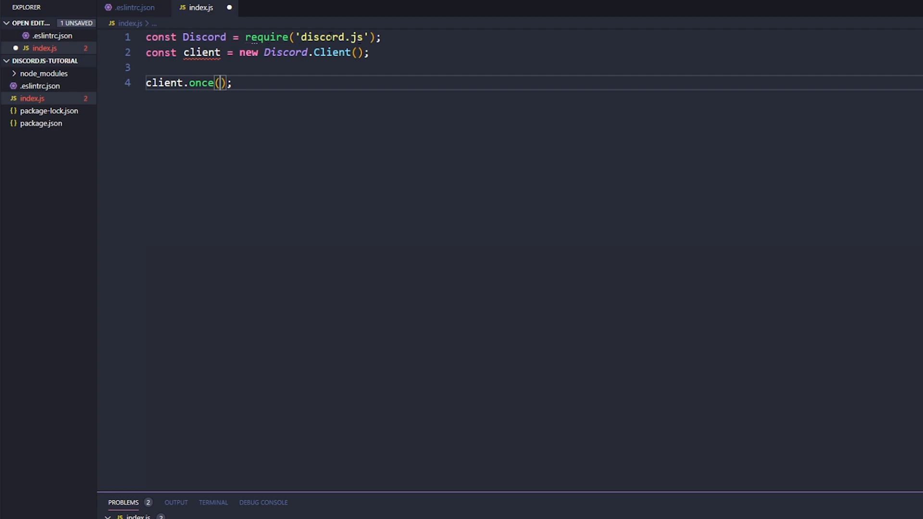
pyautogui.write("'rea'")
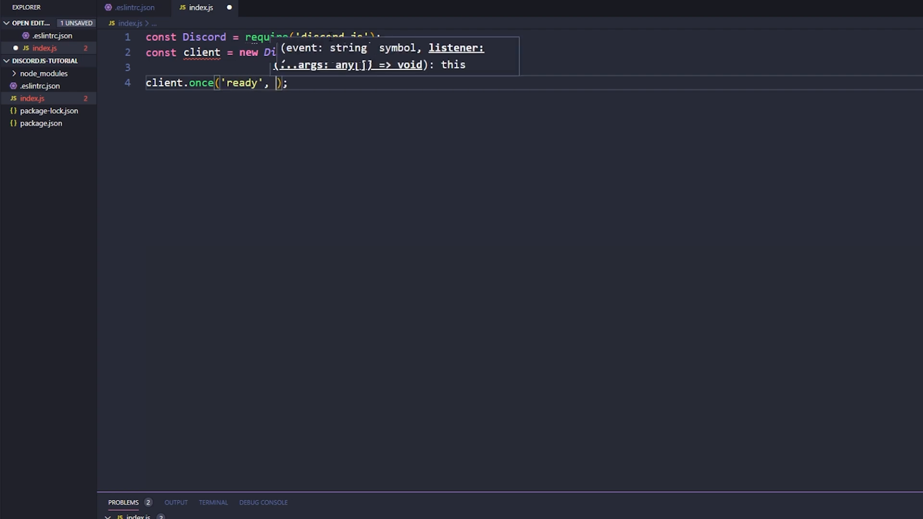
pyautogui.write('() =>')
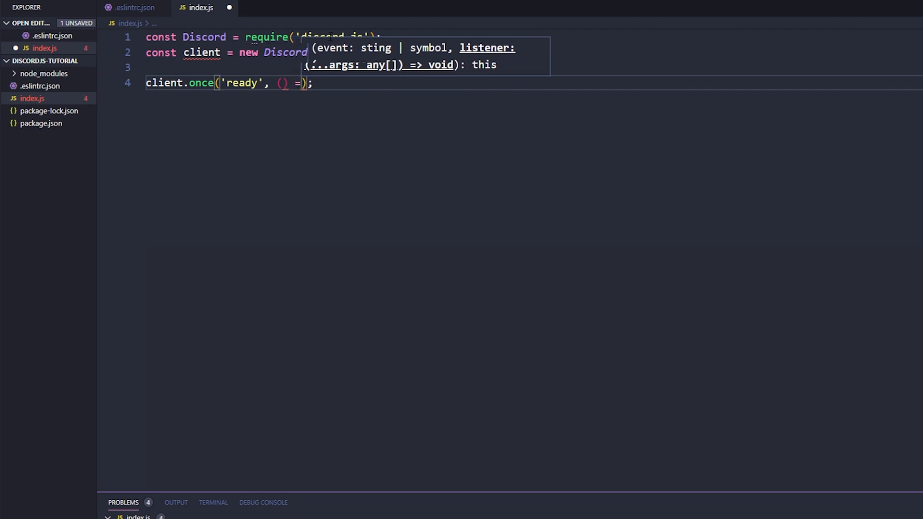
pyautogui.write('> {')
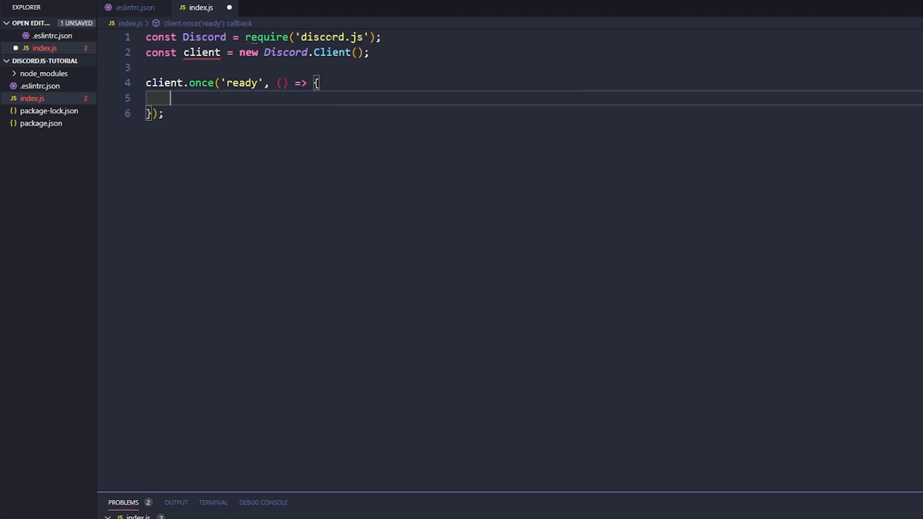
pyautogui.write('console.log;p')
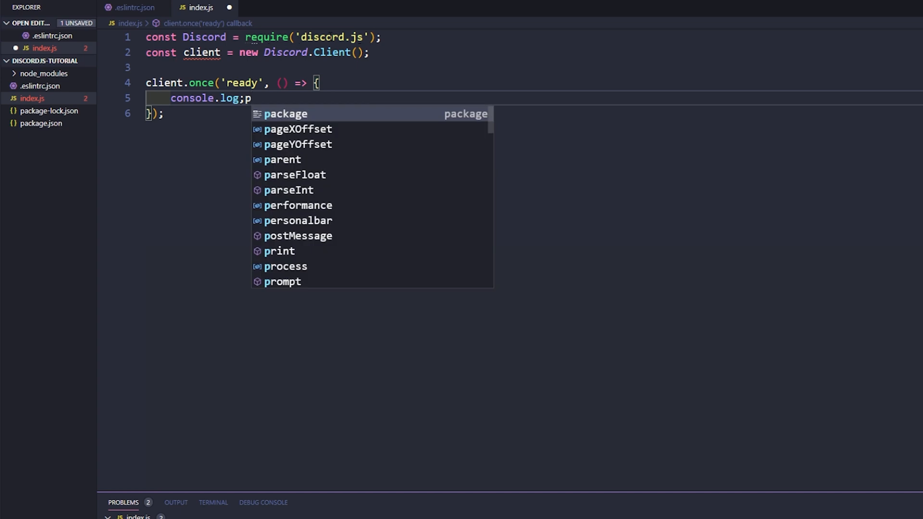
pyautogui.press('Escape')
pyautogui.write("('")
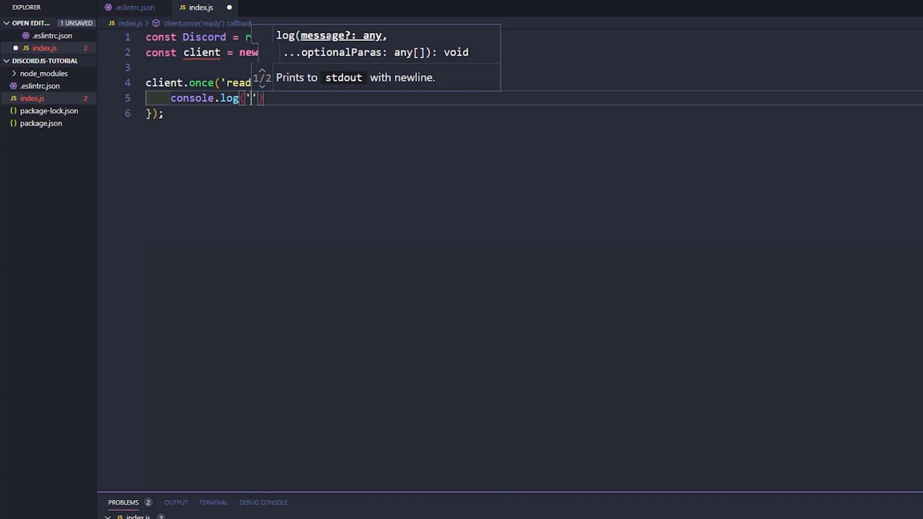
pyautogui.write('Ready!')
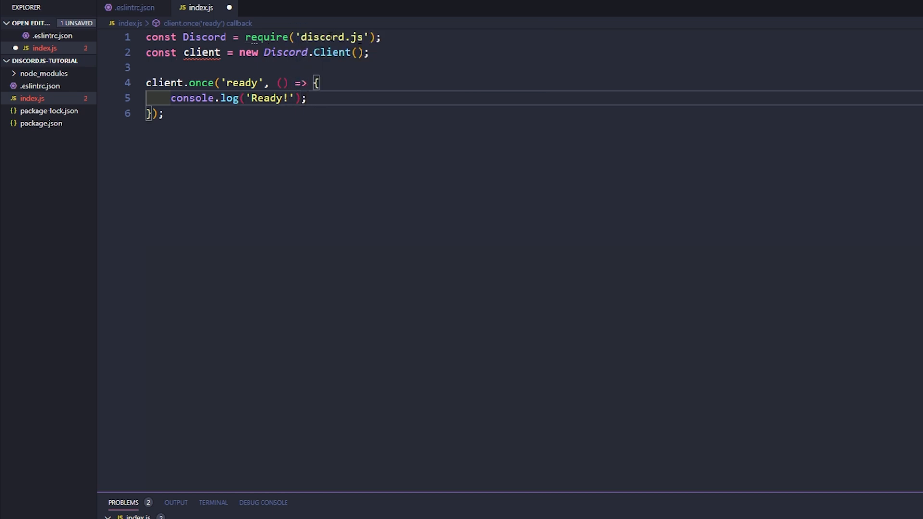
# Begin a client.login("") call on the line beneath the ready handler.
pyautogui.write('client.g')
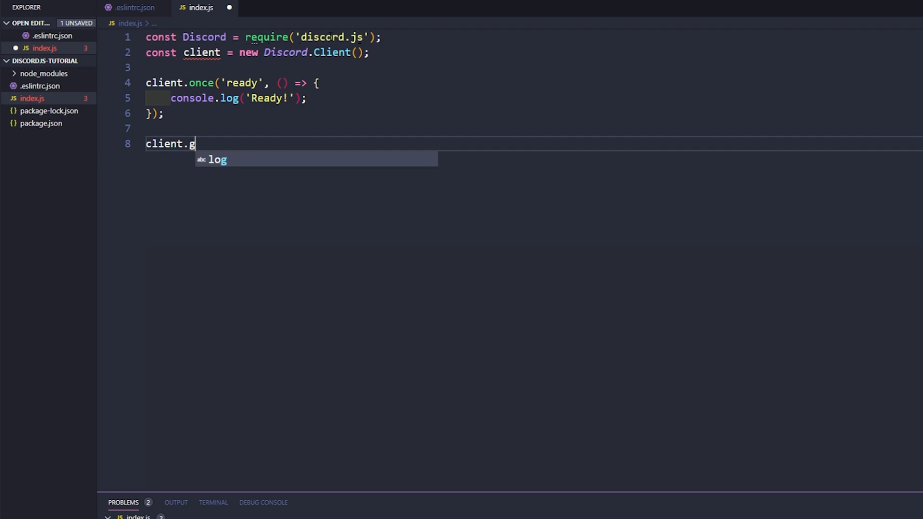
pyautogui.write('ogin')
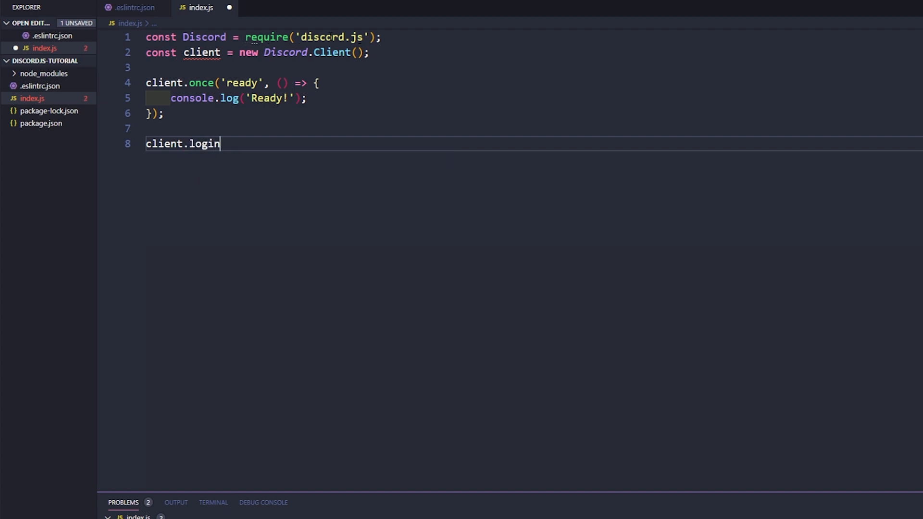
pyautogui.write('("")')
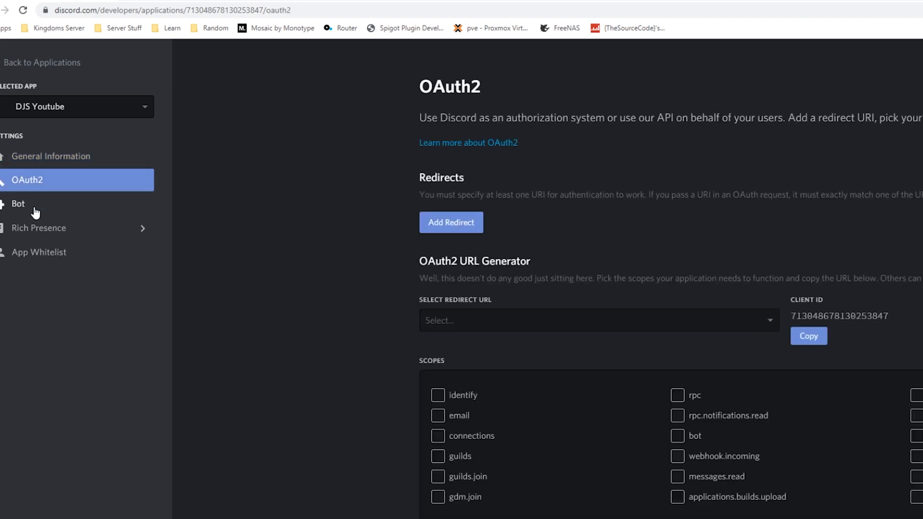
# Reveal the DJS Youtube bot's token on the Developer Portal Bot page.
pyautogui.click(18, 203)
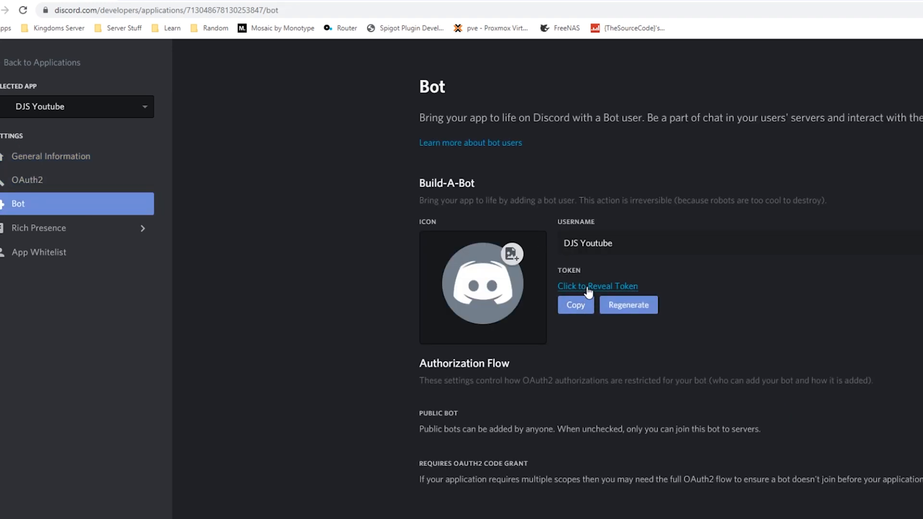
pyautogui.click(597, 286)
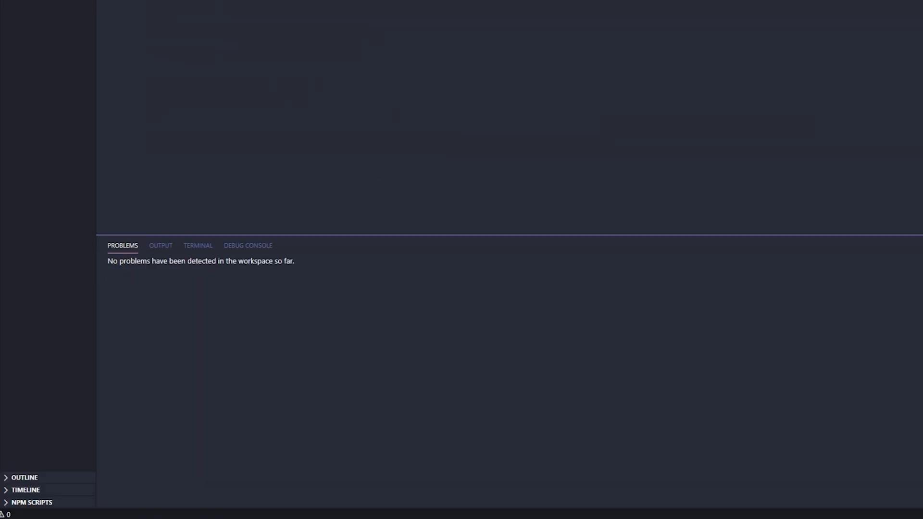
pyautogui.moveTo(240, 257)
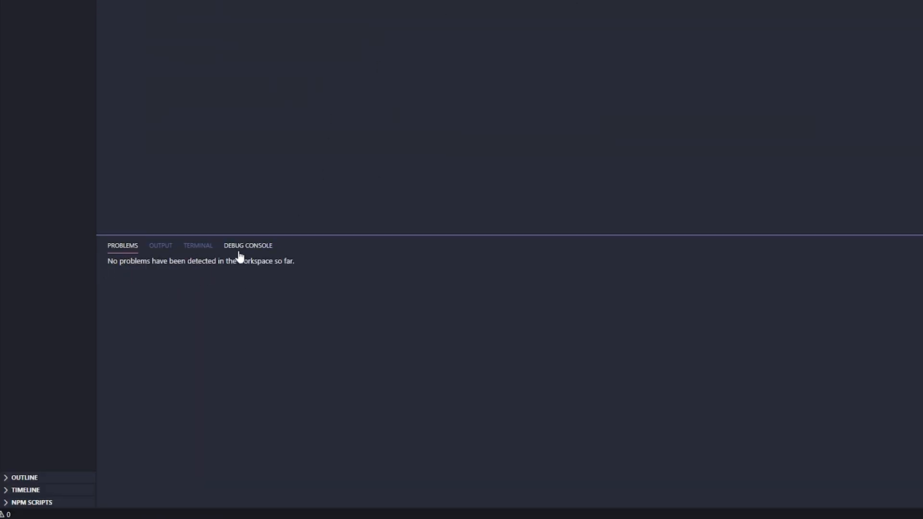
# Run node .\index.js in the integrated terminal to start the bot.
pyautogui.click(198, 245)
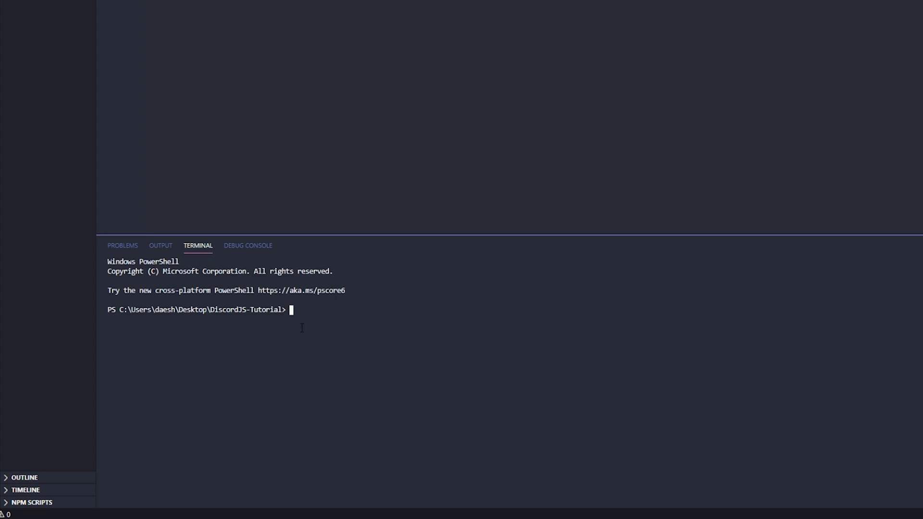
pyautogui.write('node i')
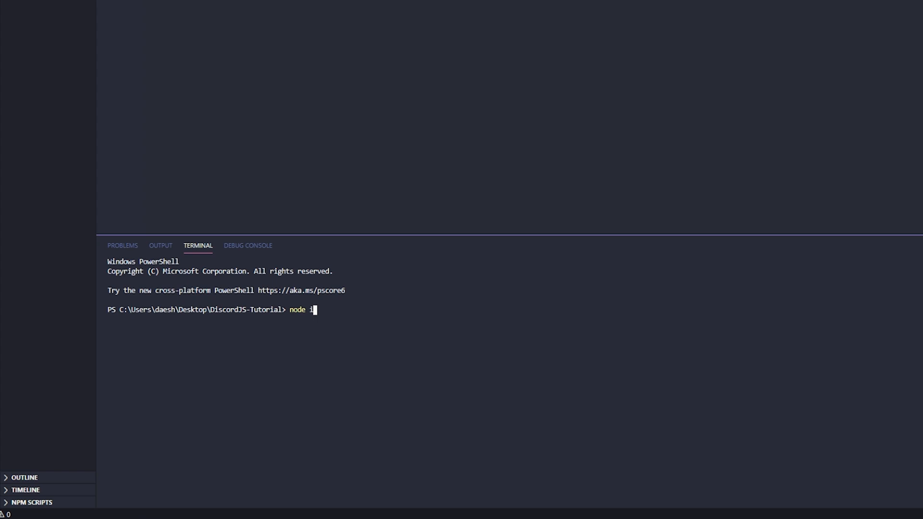
pyautogui.write('.\\index.js')
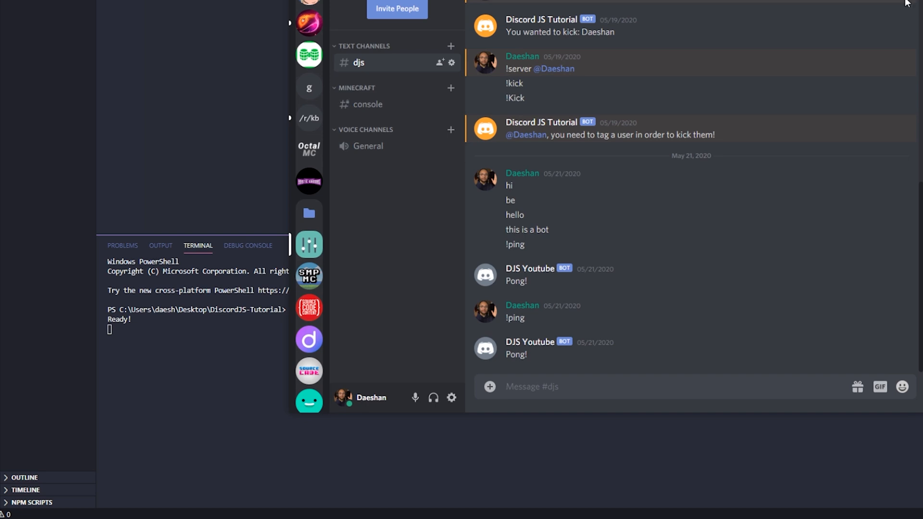
pyautogui.moveTo(887, 35)
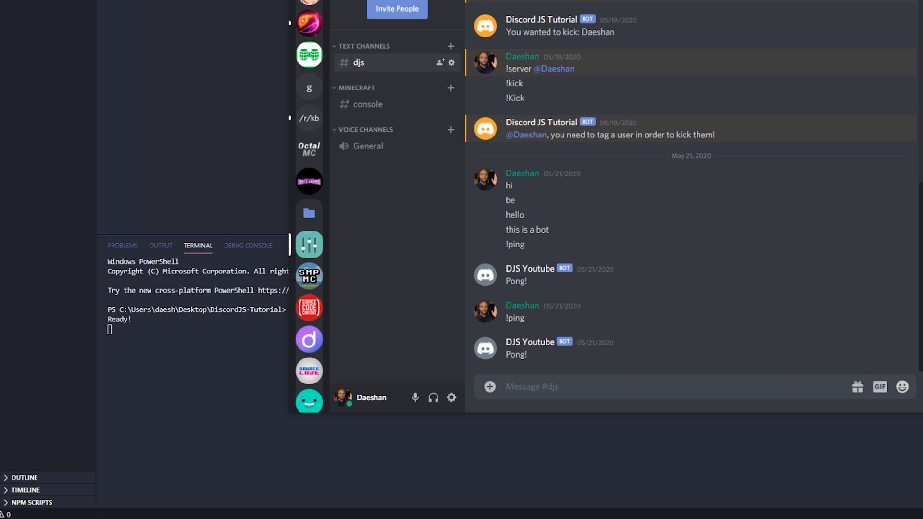
pyautogui.click(531, 387)
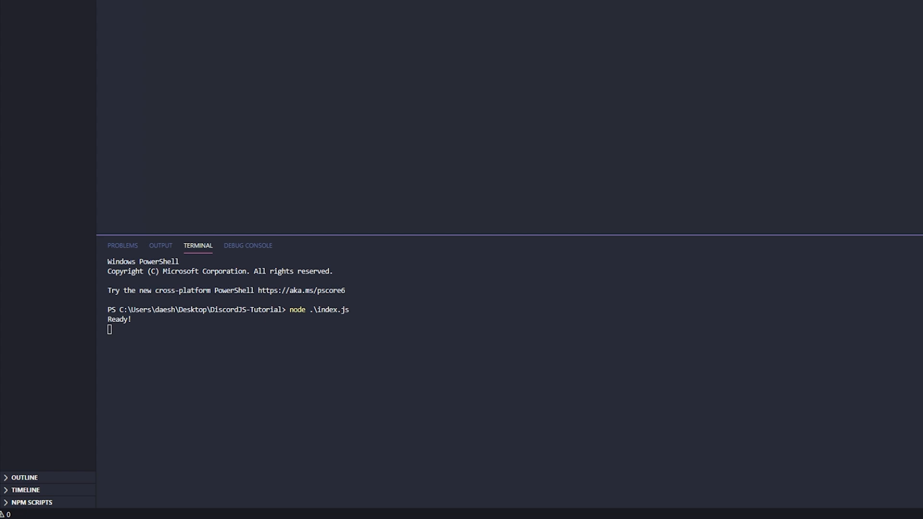
# Write client.on('message', message => ...) listener skeleton below the login call.
pyautogui.write('client')
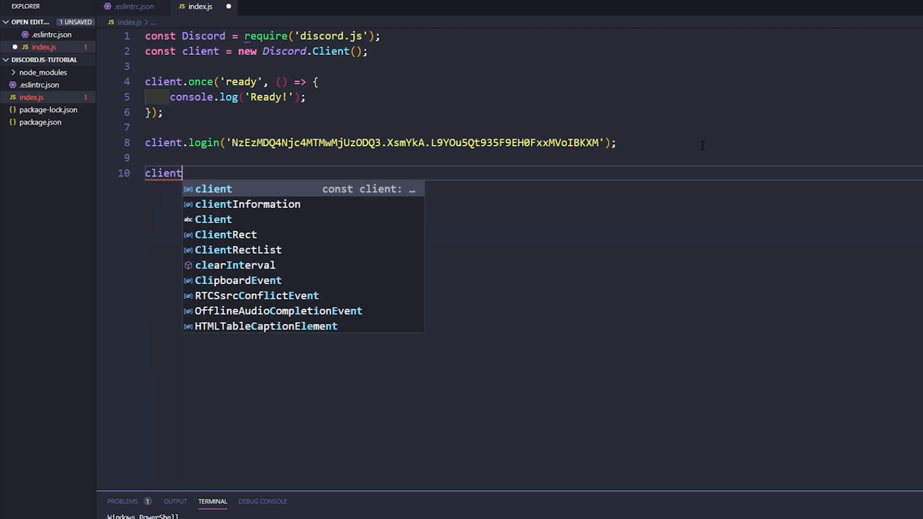
pyautogui.write('.on')
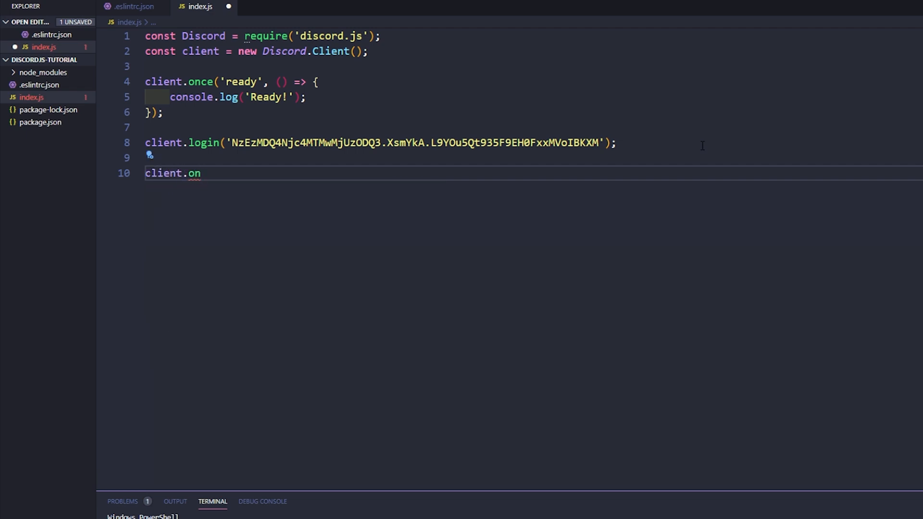
pyautogui.write('()')
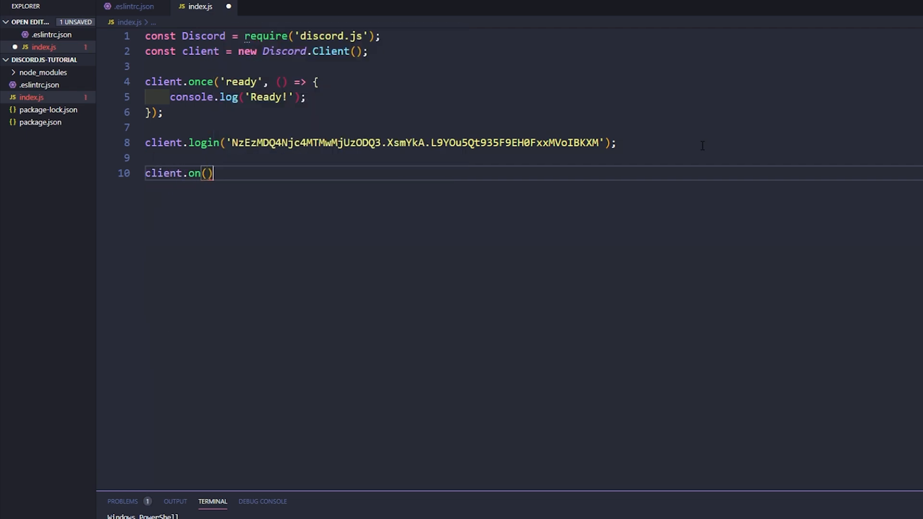
pyautogui.write(';')
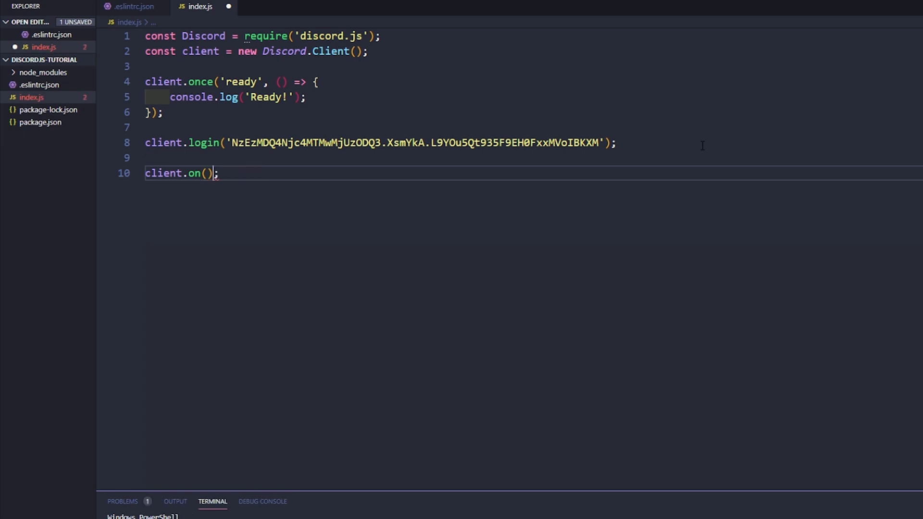
pyautogui.write("';me'")
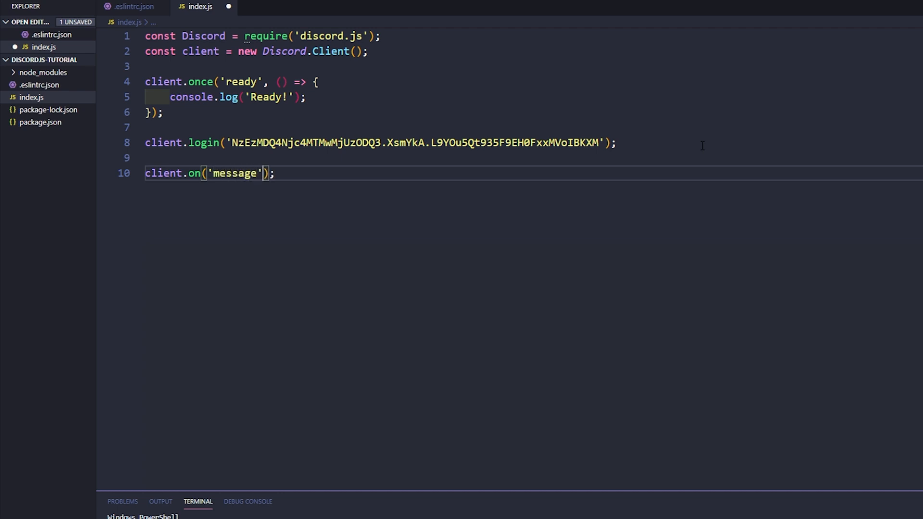
pyautogui.write(',')
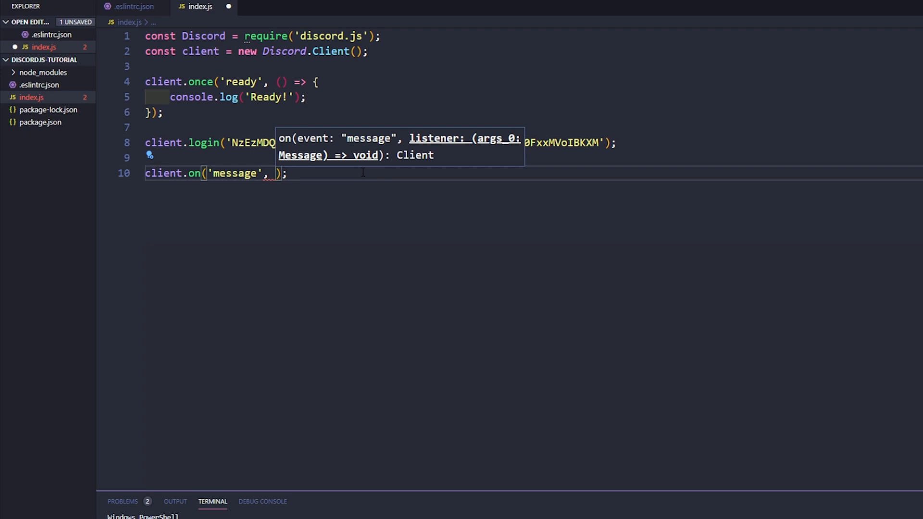
pyautogui.moveTo(524, 154)
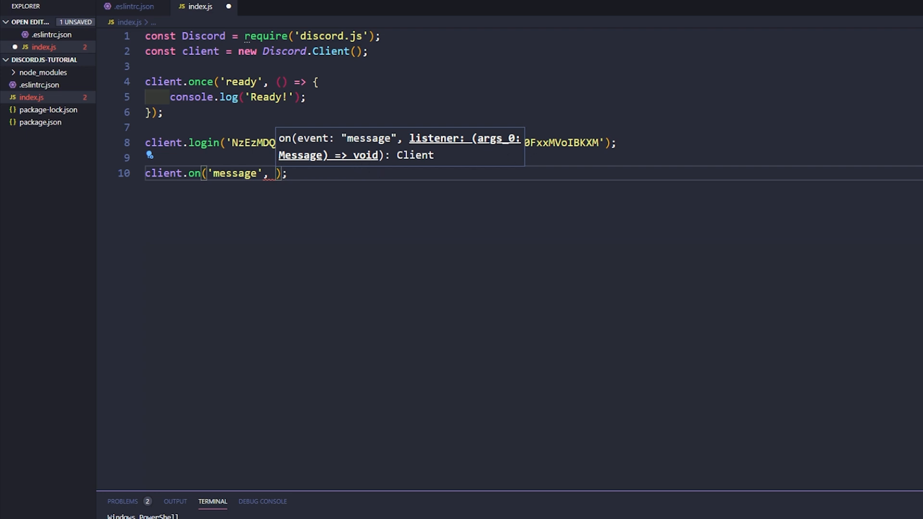
pyautogui.write('message =')
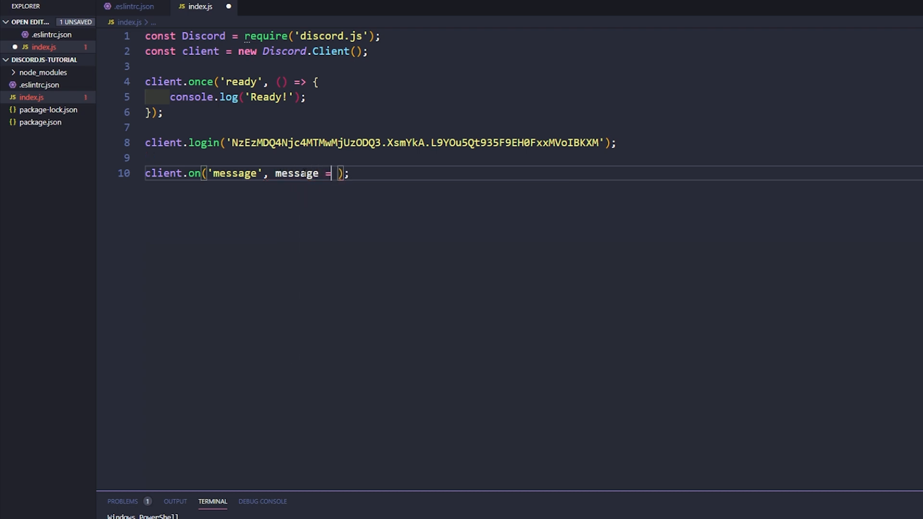
pyautogui.write('>')
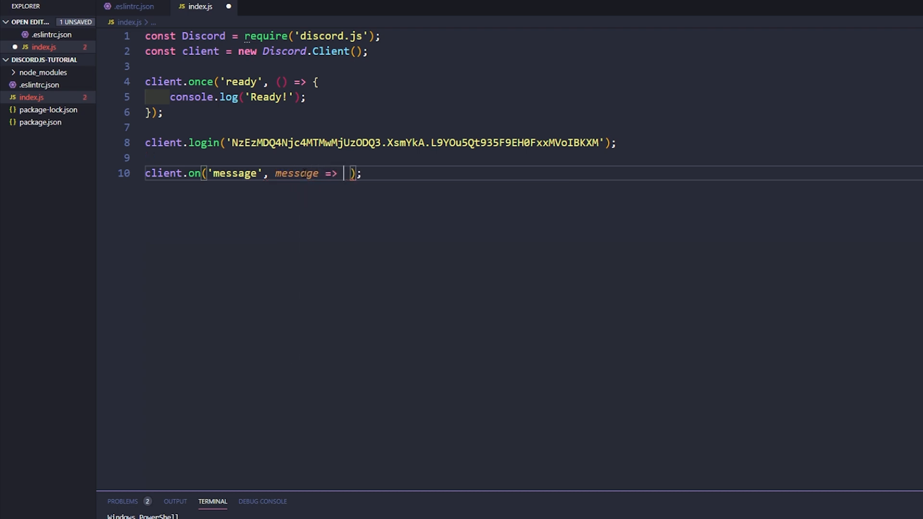
pyautogui.write('{}')
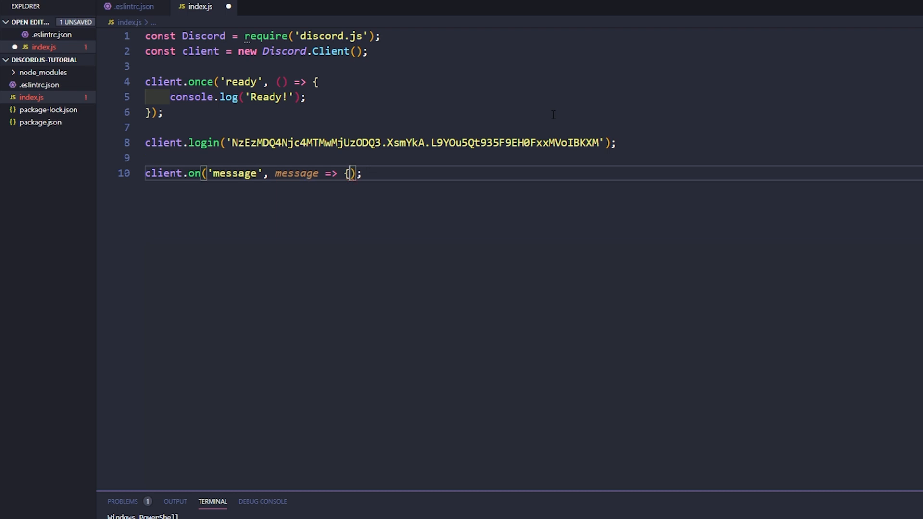
pyautogui.press('Backspace')
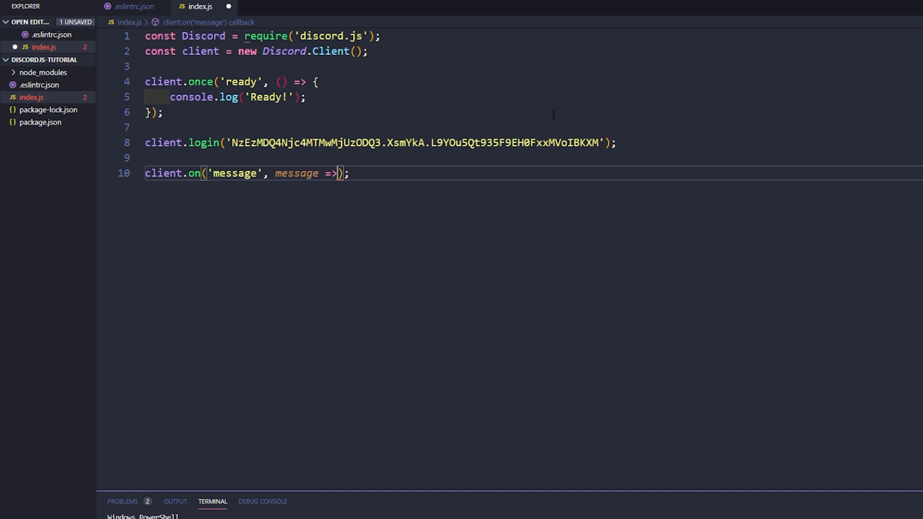
# Make the listener body console.log(message.content), completing content via autocomplete.
pyautogui.write('{')
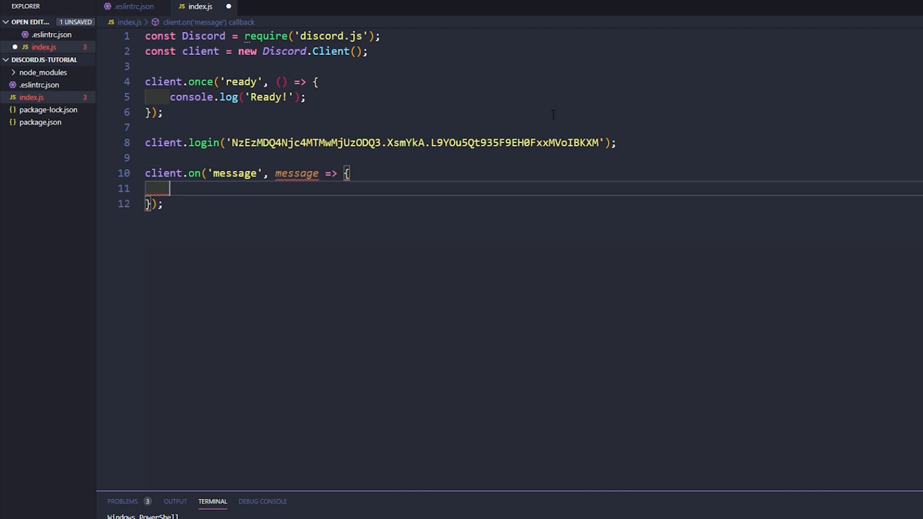
pyautogui.write('console.log')
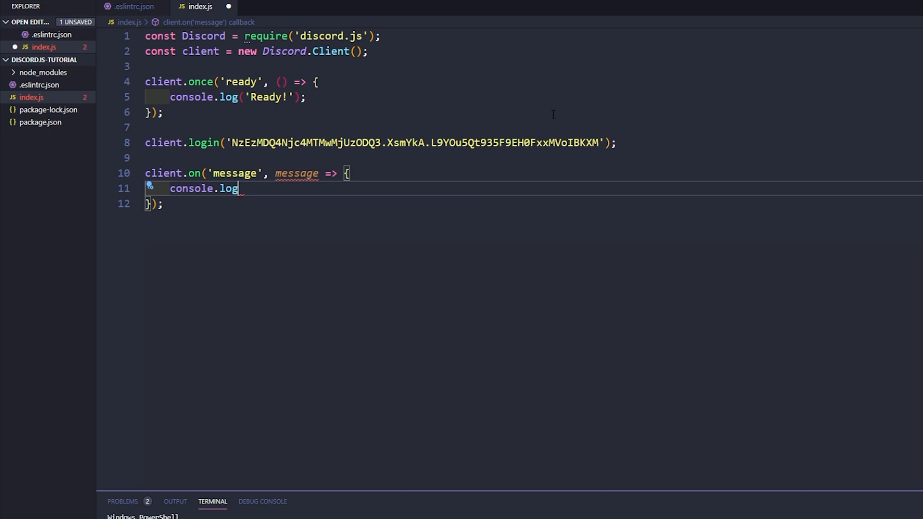
pyautogui.write('(ms')
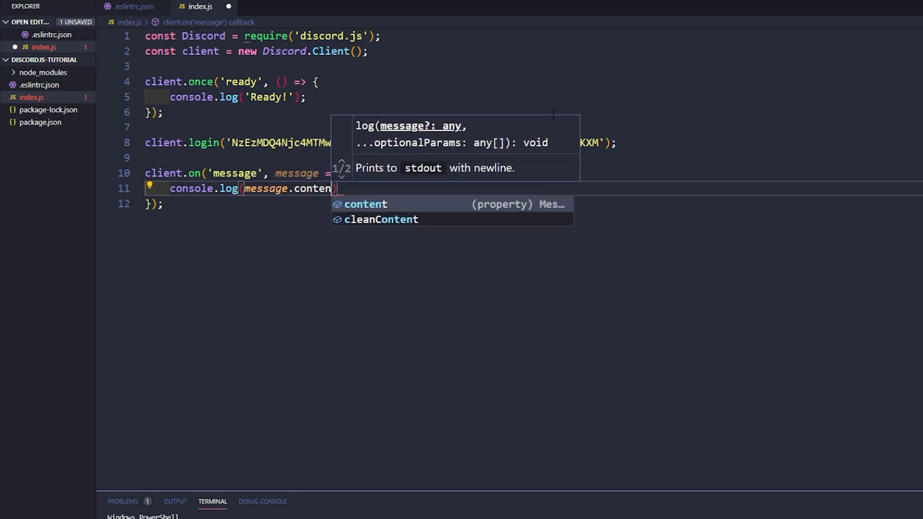
pyautogui.press('Enter')
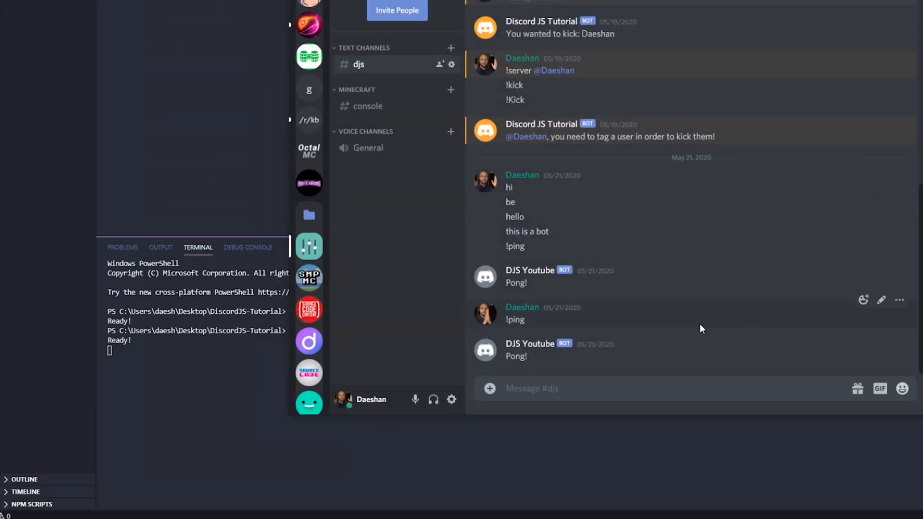
# Send the test message hello in the #djs channel so the bot logs it.
pyautogui.write('he')
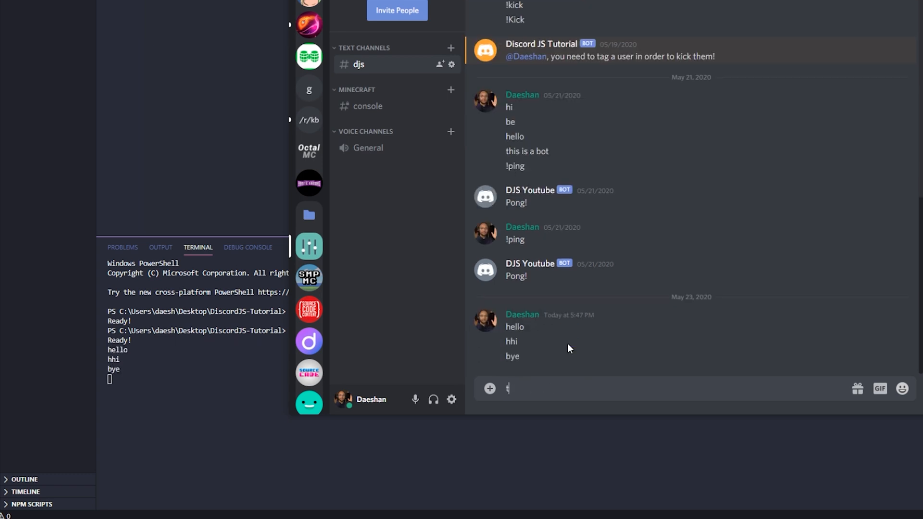
pyautogui.press('enter')
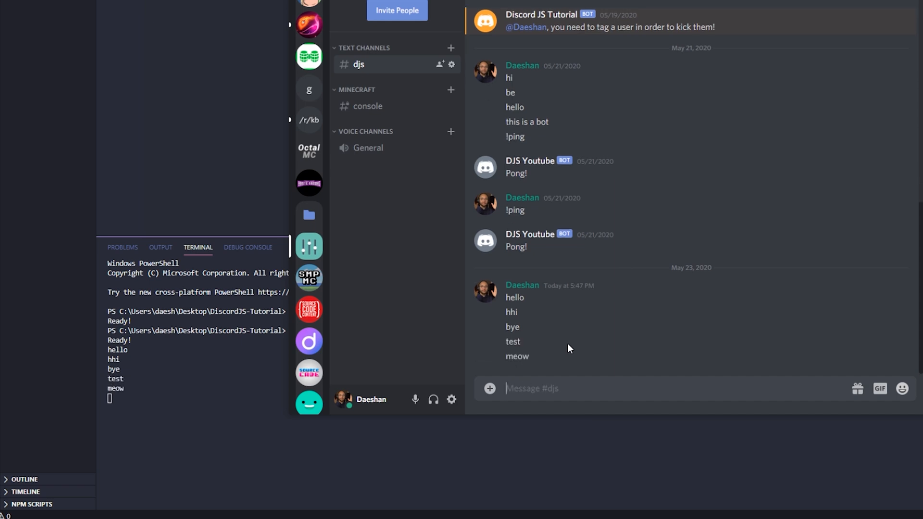
pyautogui.moveTo(582, 362)
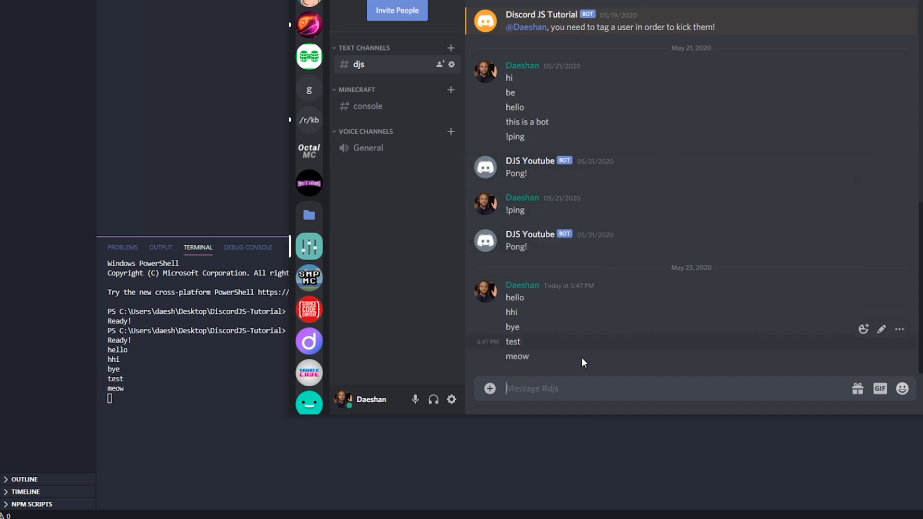